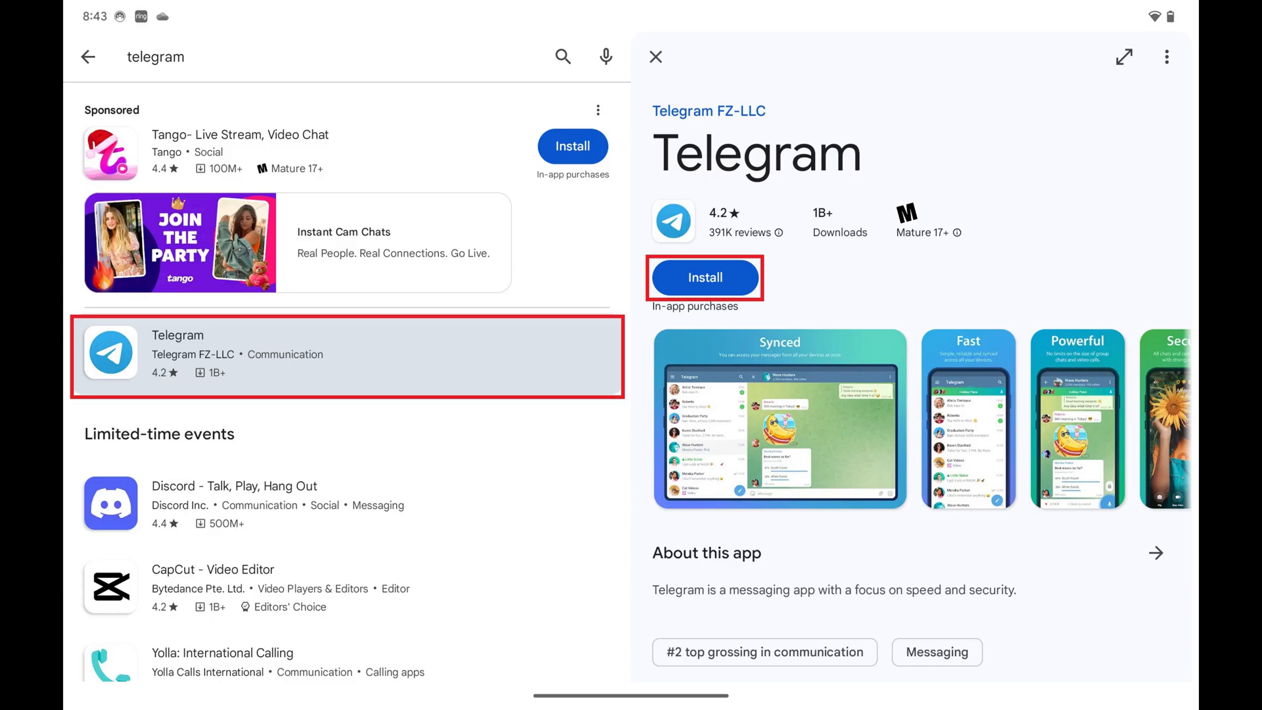
Step: Install Telegram from its Google Play listing
click(703, 278)
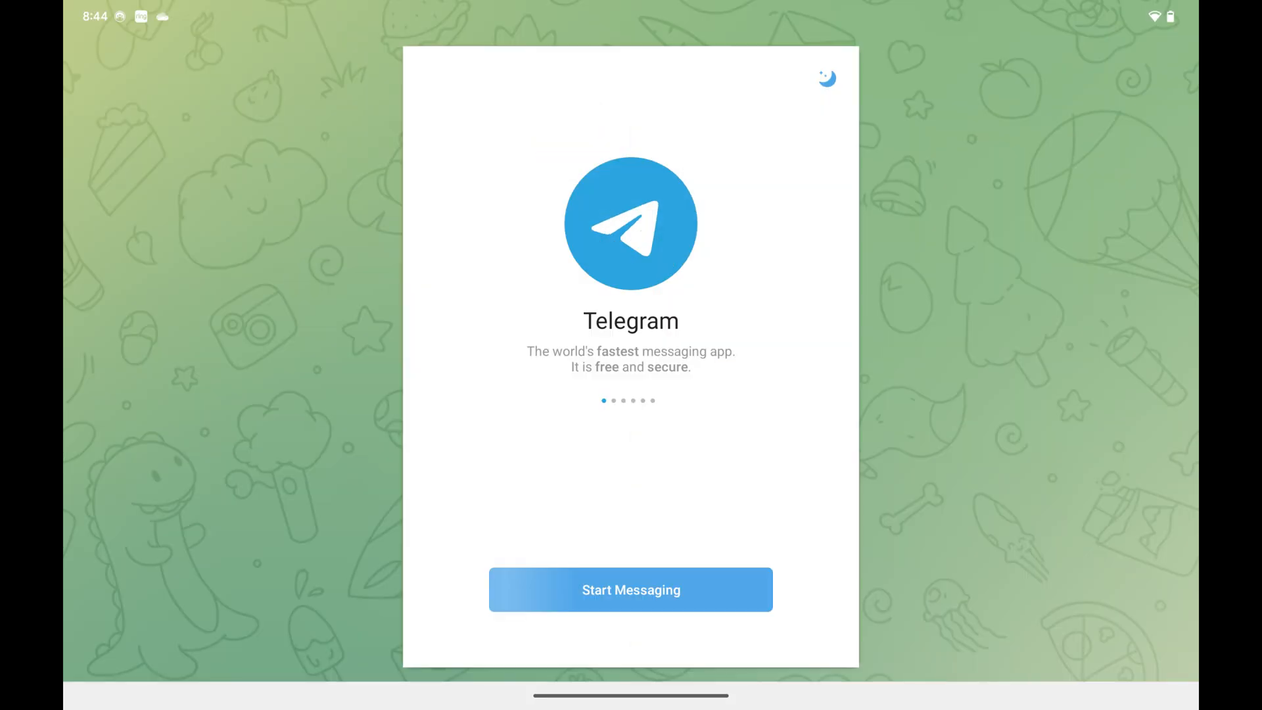
Step: Start messaging, submit a USA phone number, and confirm it is correct
click(631, 589)
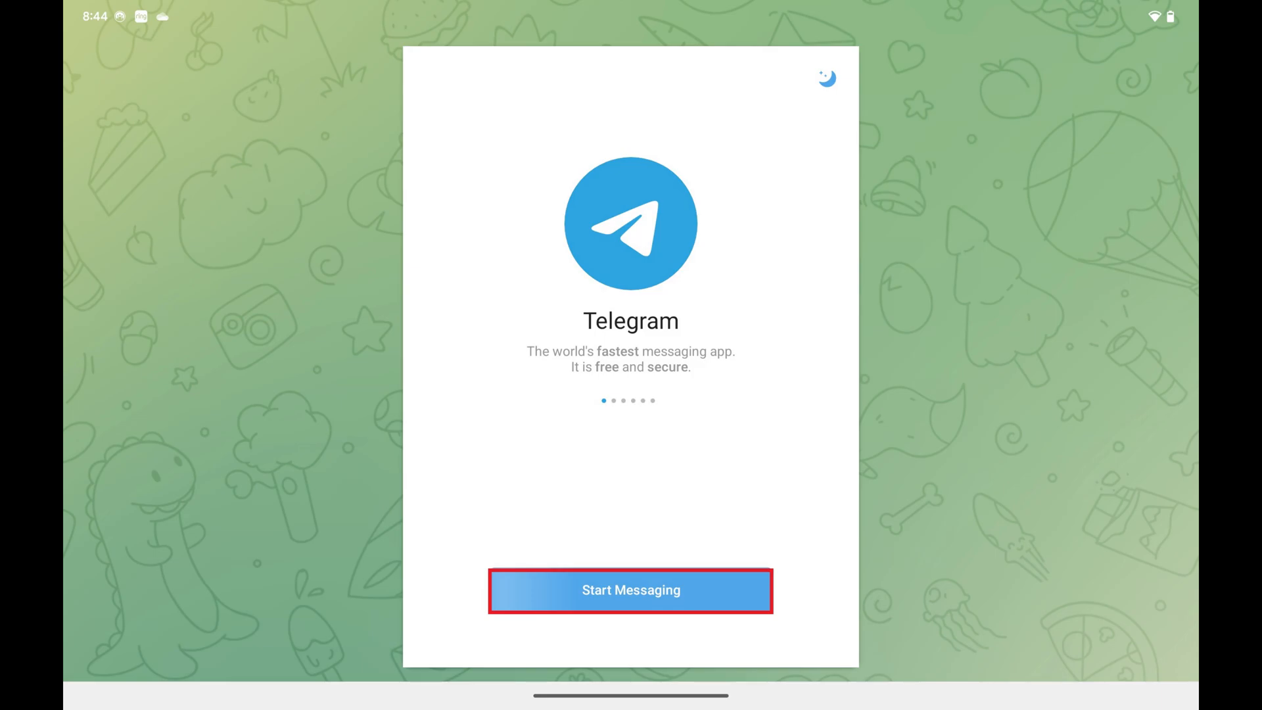
click(631, 590)
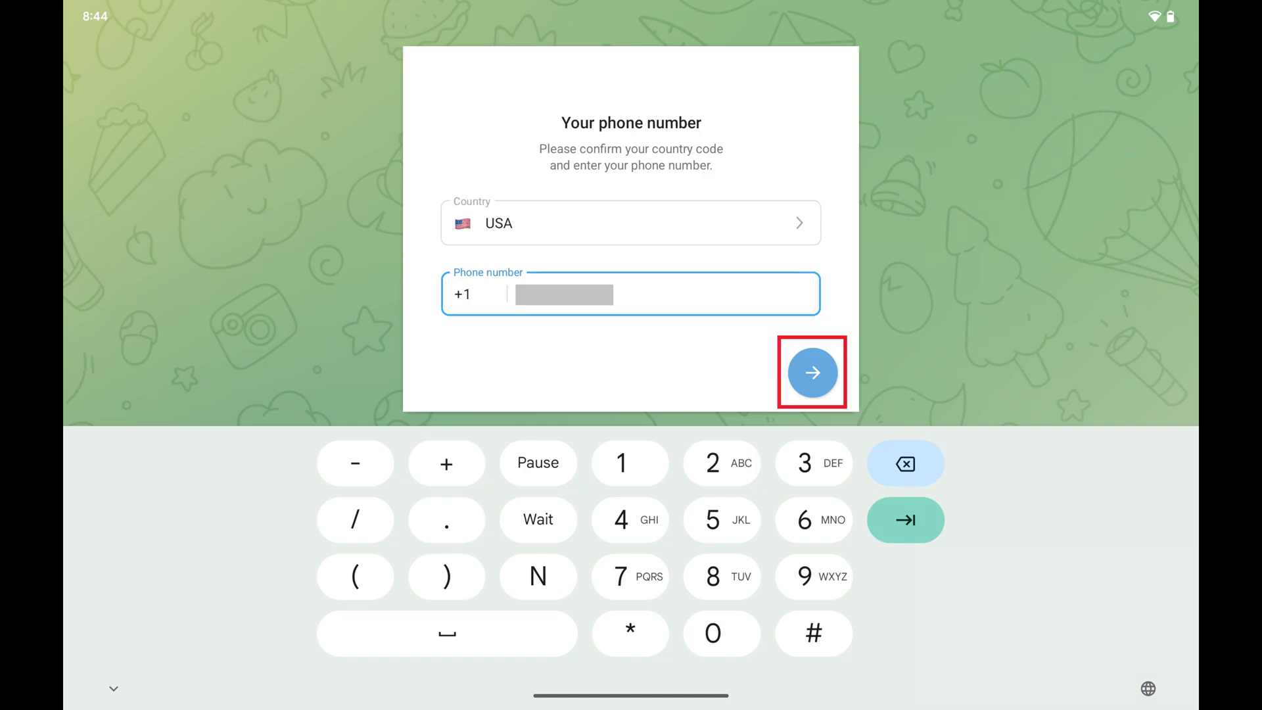
click(812, 372)
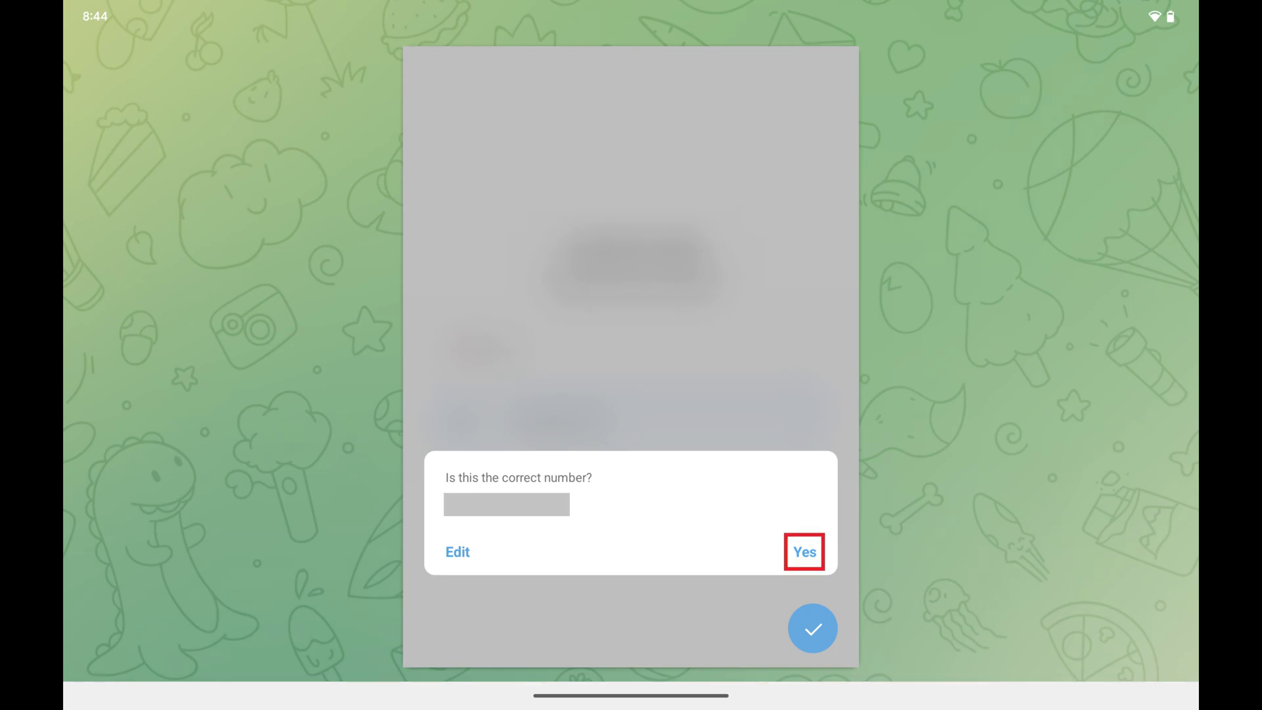
click(803, 552)
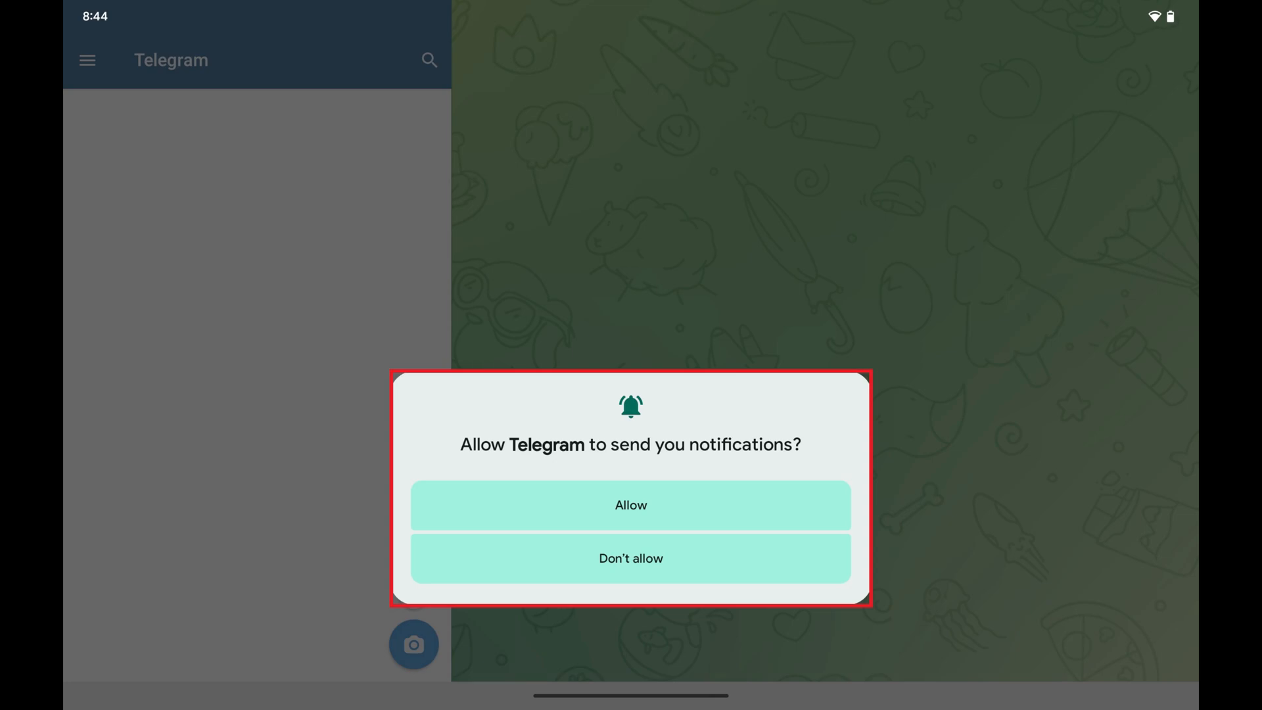
Step: Answer the notification permission prompt to reach the chat list
click(632, 506)
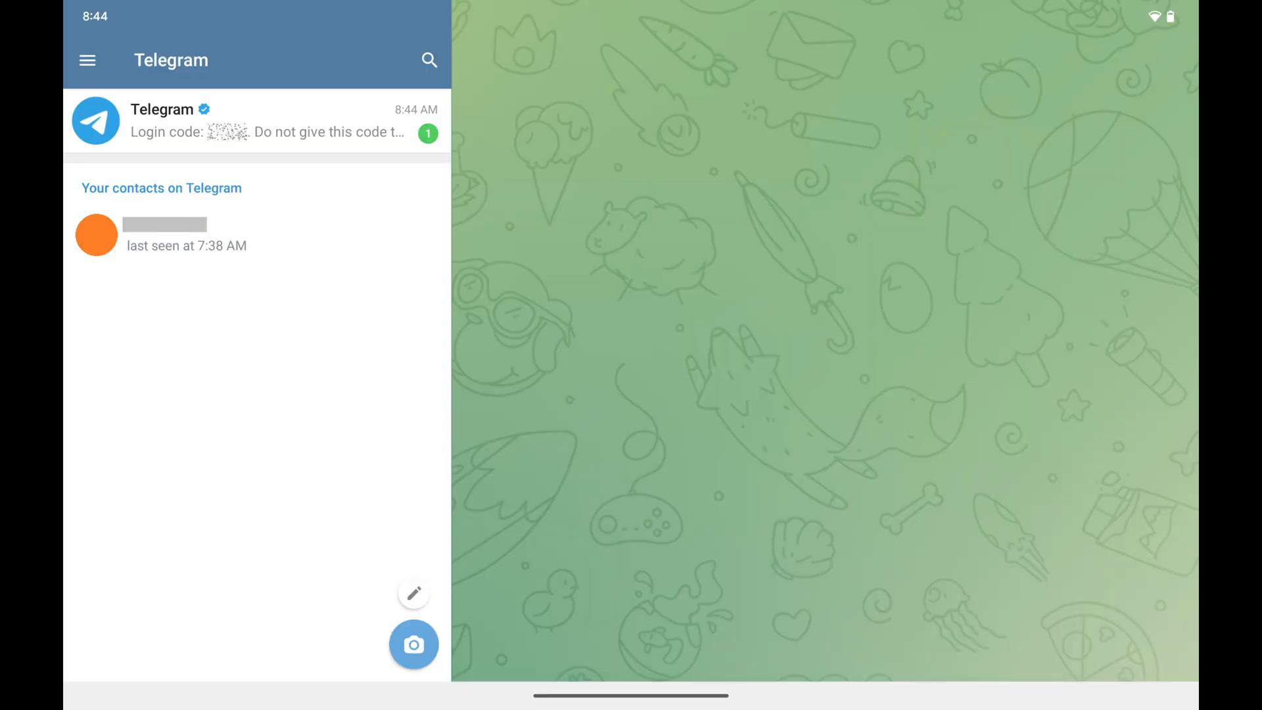